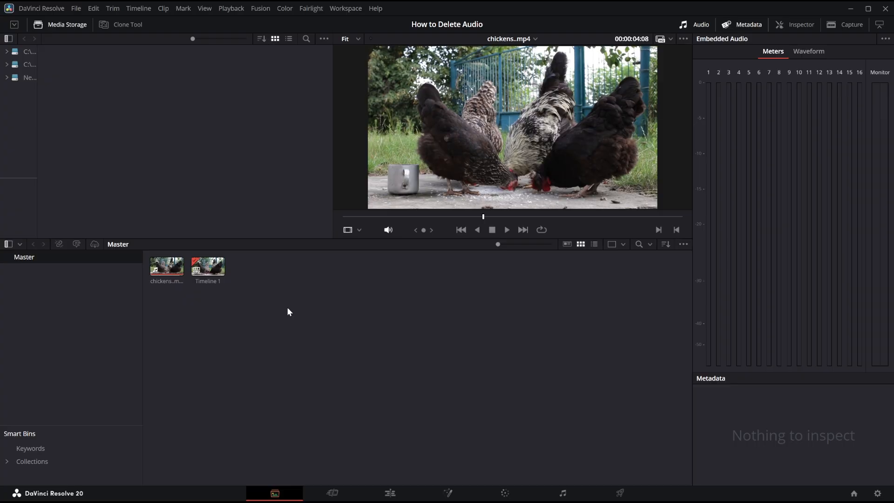
mouse_move(416, 298)
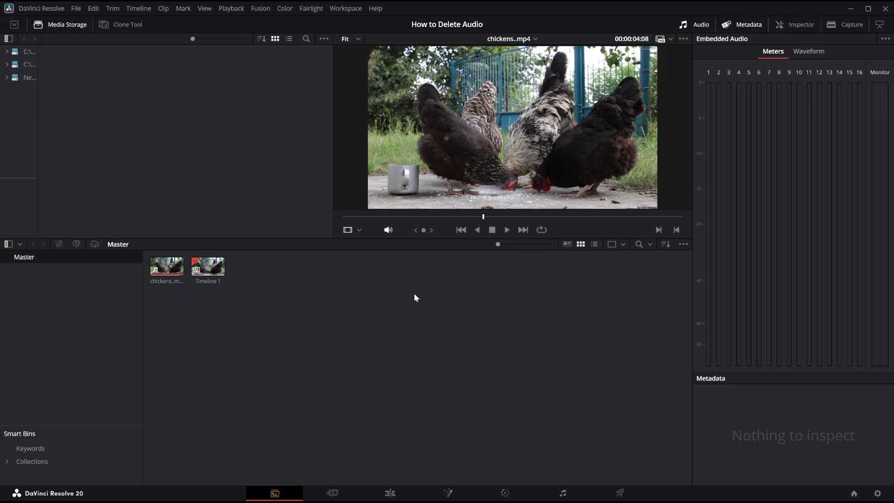
mouse_move(356, 309)
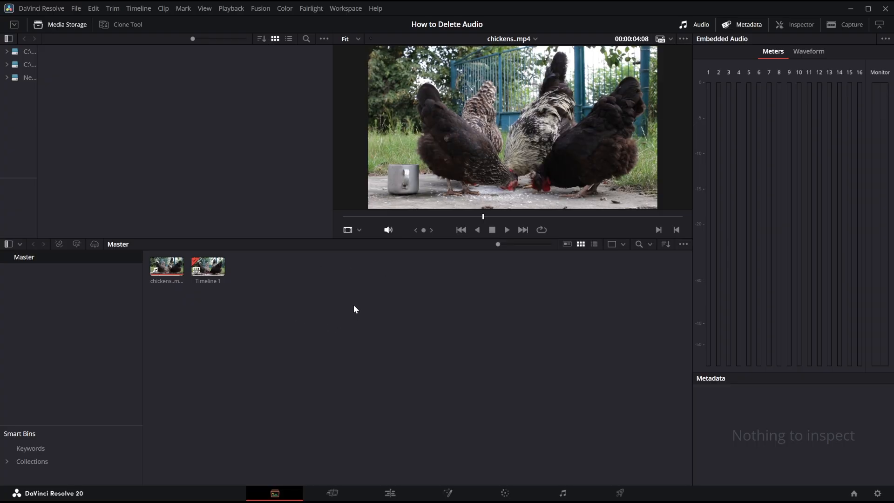
mouse_move(370, 313)
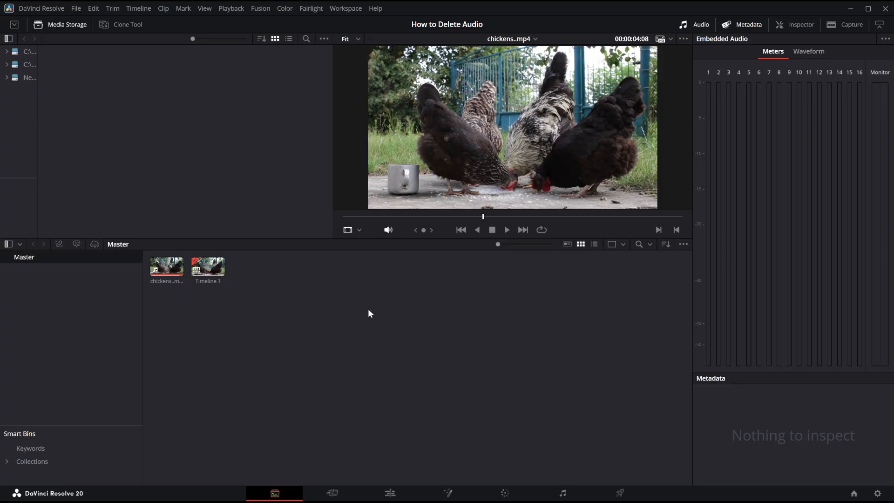
mouse_move(280, 427)
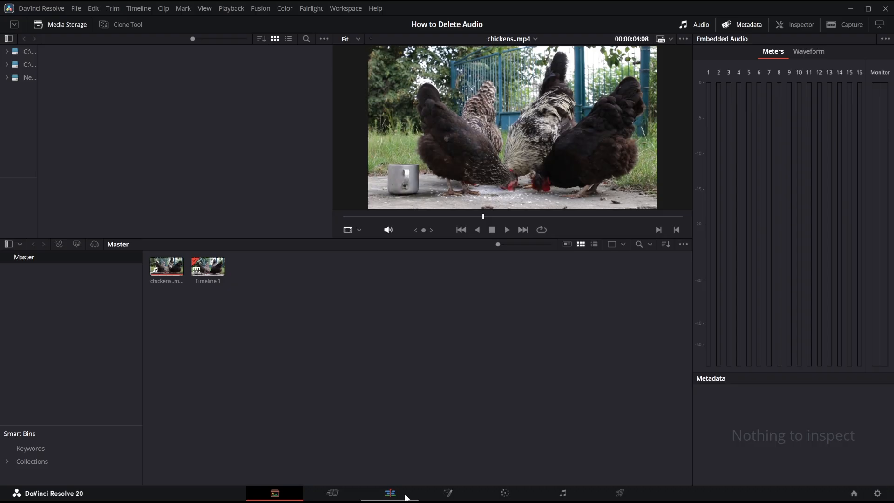
mouse_move(392, 495)
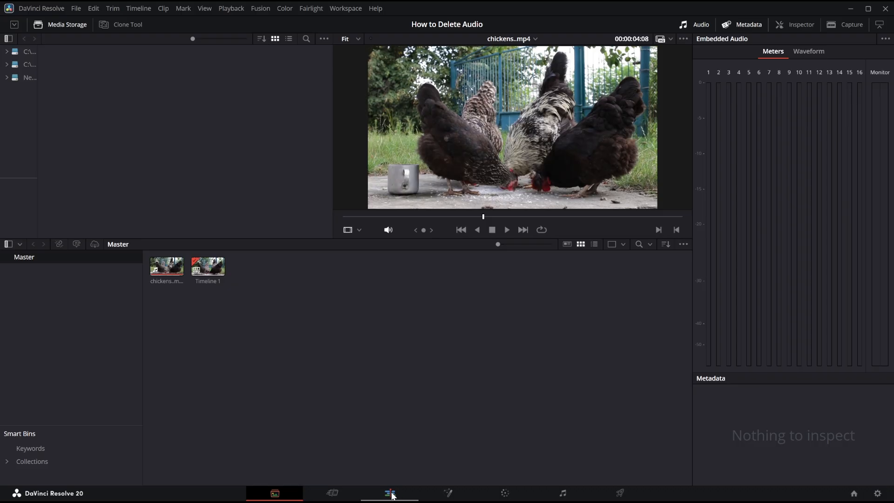
Show Timeline 1 on the Edit page with the chickens clip on Video 1 and Audio 1 empty.
click(389, 493)
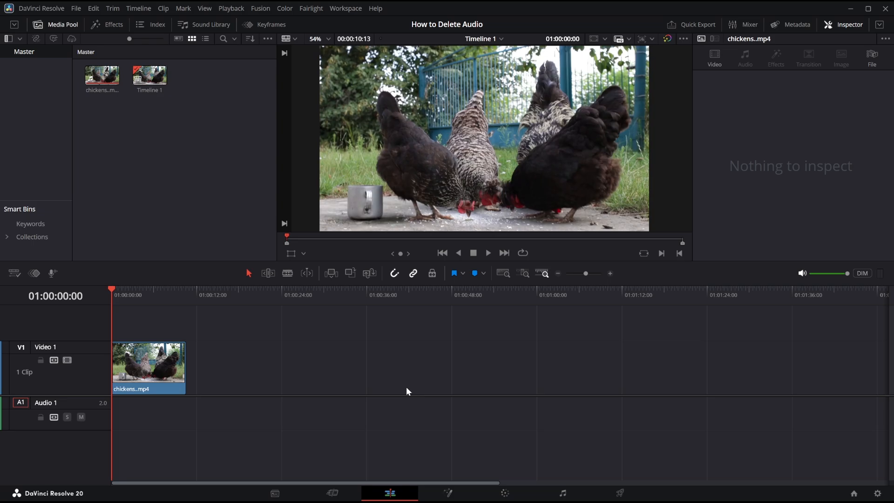
mouse_move(259, 216)
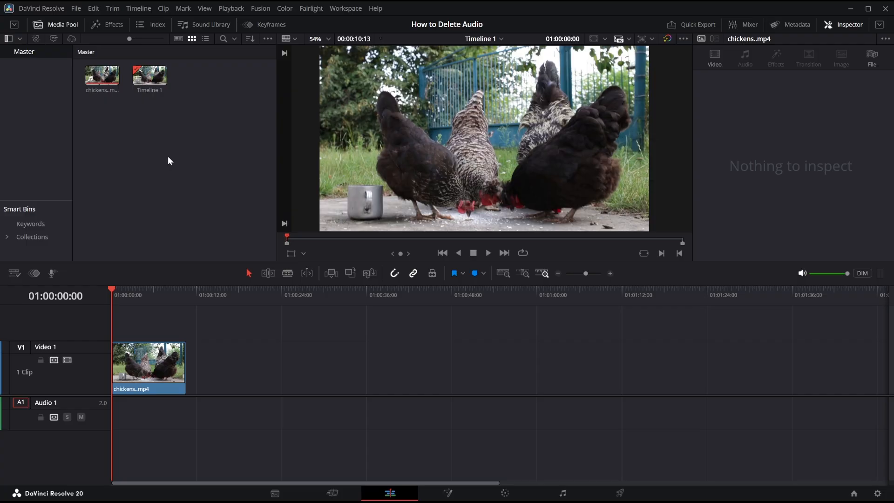
mouse_move(167, 152)
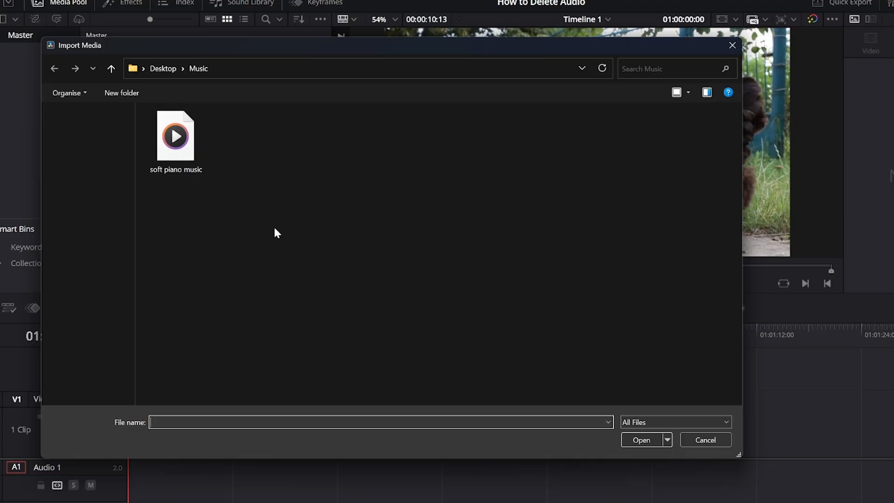
Import the soft piano music file from Desktop > Music into the media pool.
click(175, 136)
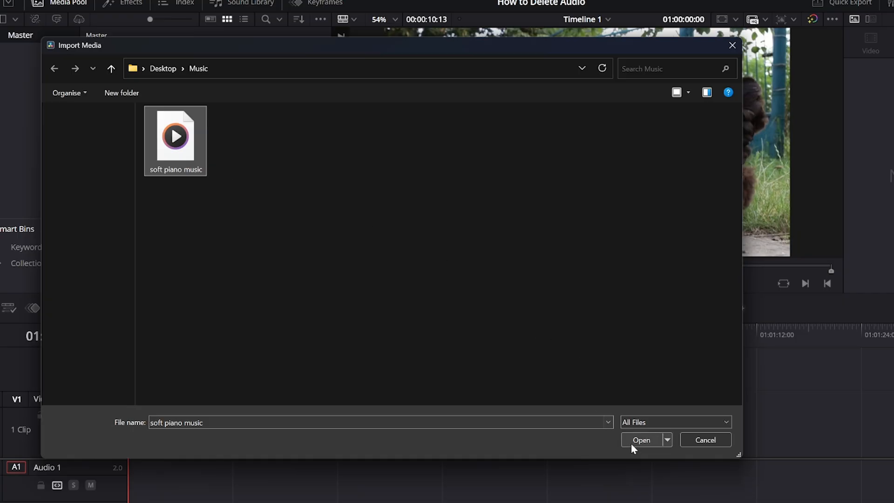
click(641, 440)
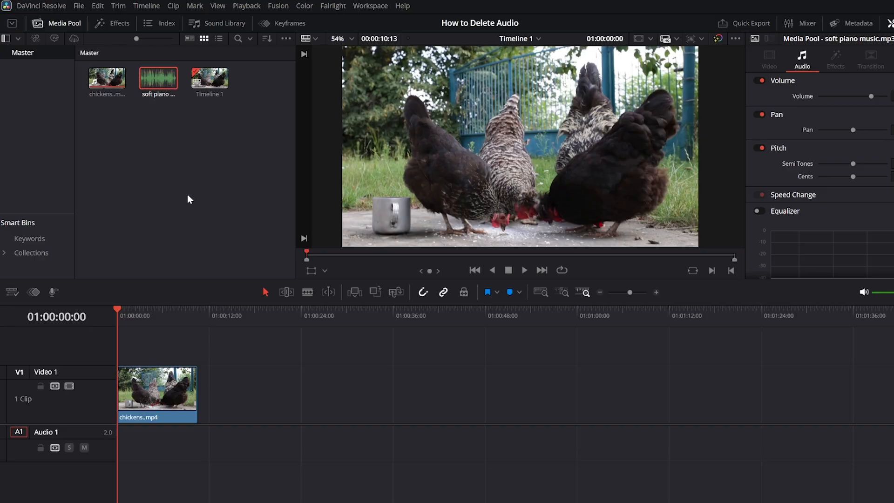
Drop soft piano music onto Audio 1 beneath the chickens clip and start playback.
drag(159, 77, 136, 451)
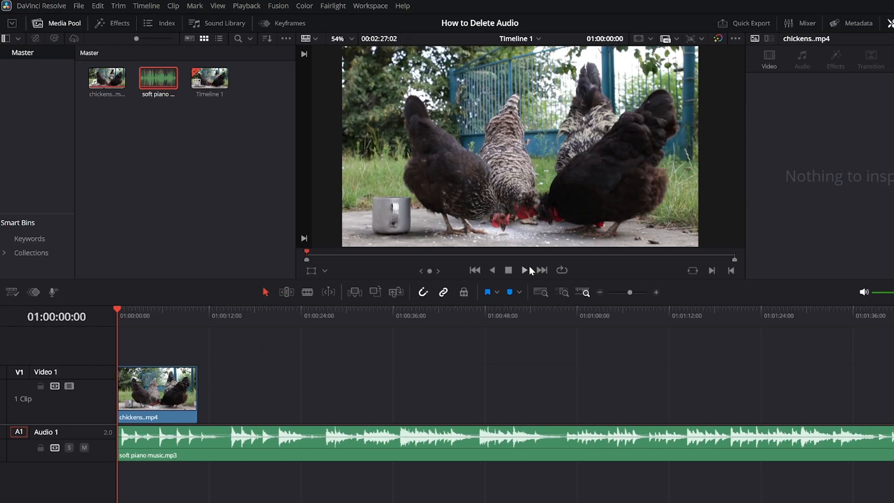
click(524, 270)
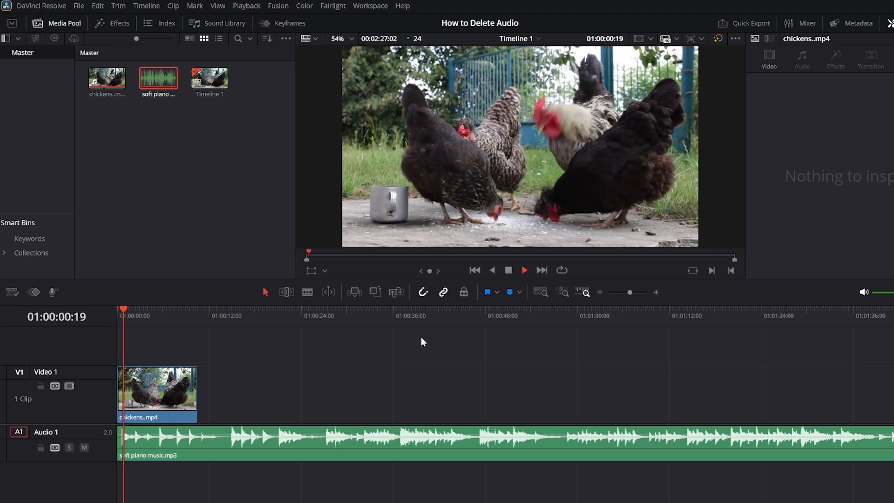